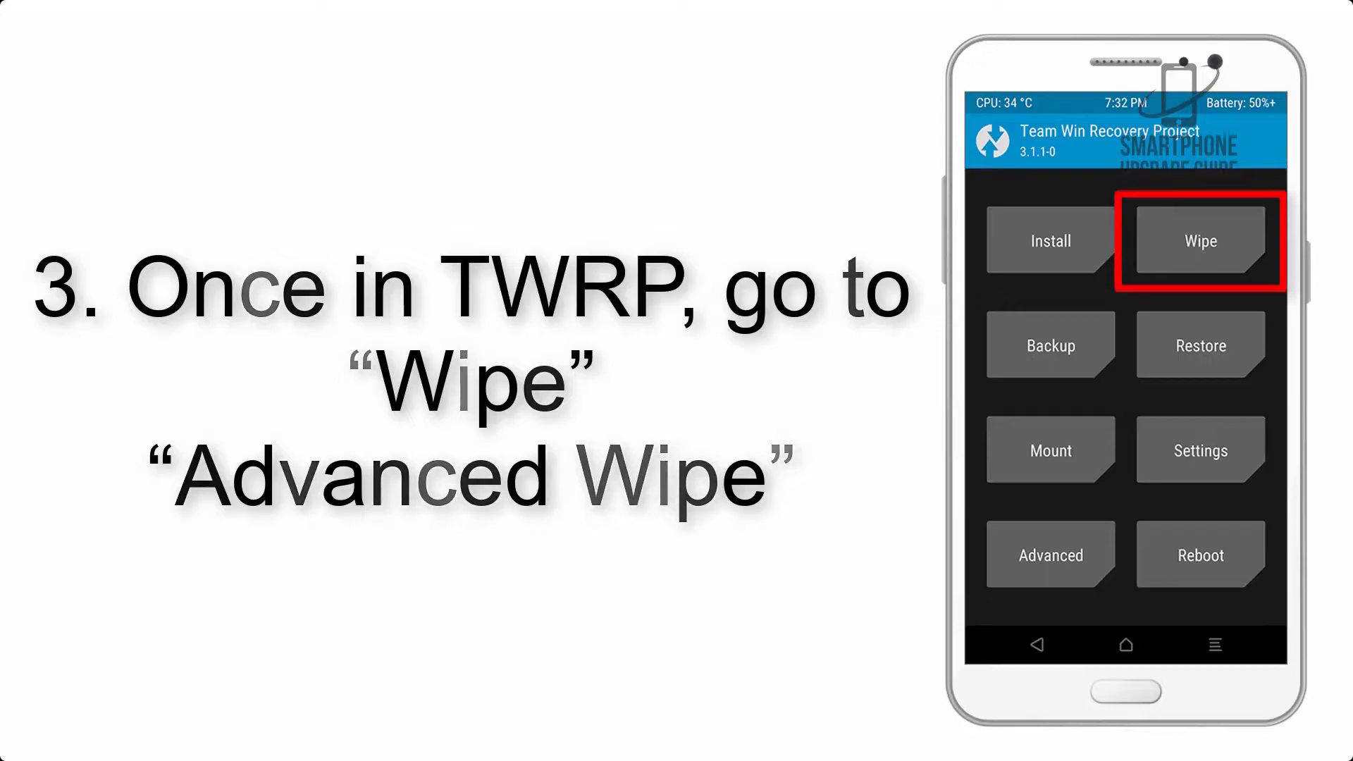
- Select AOSP_ROM.zip from /sdcard/Download in Install, reaching the Swipe to confirm Flash screen
left_click(1200, 241)
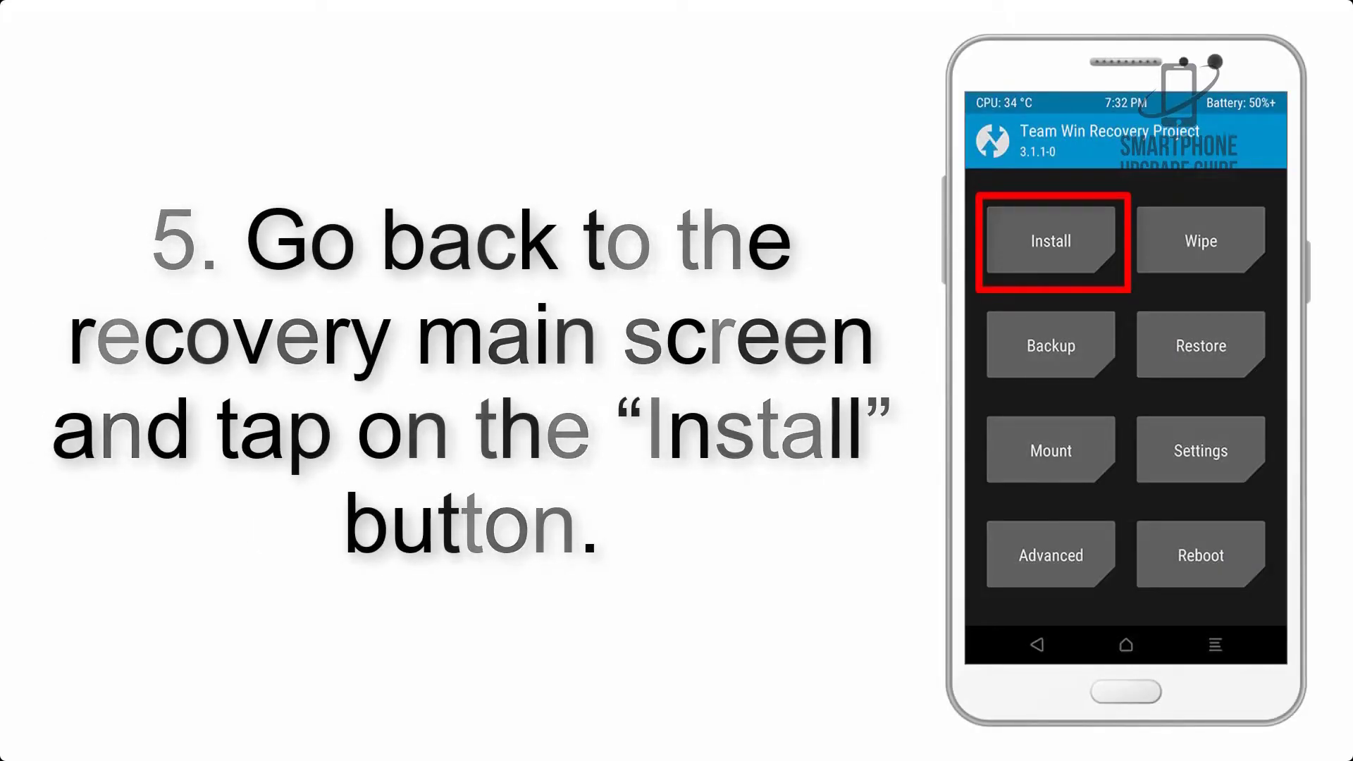
left_click(1051, 240)
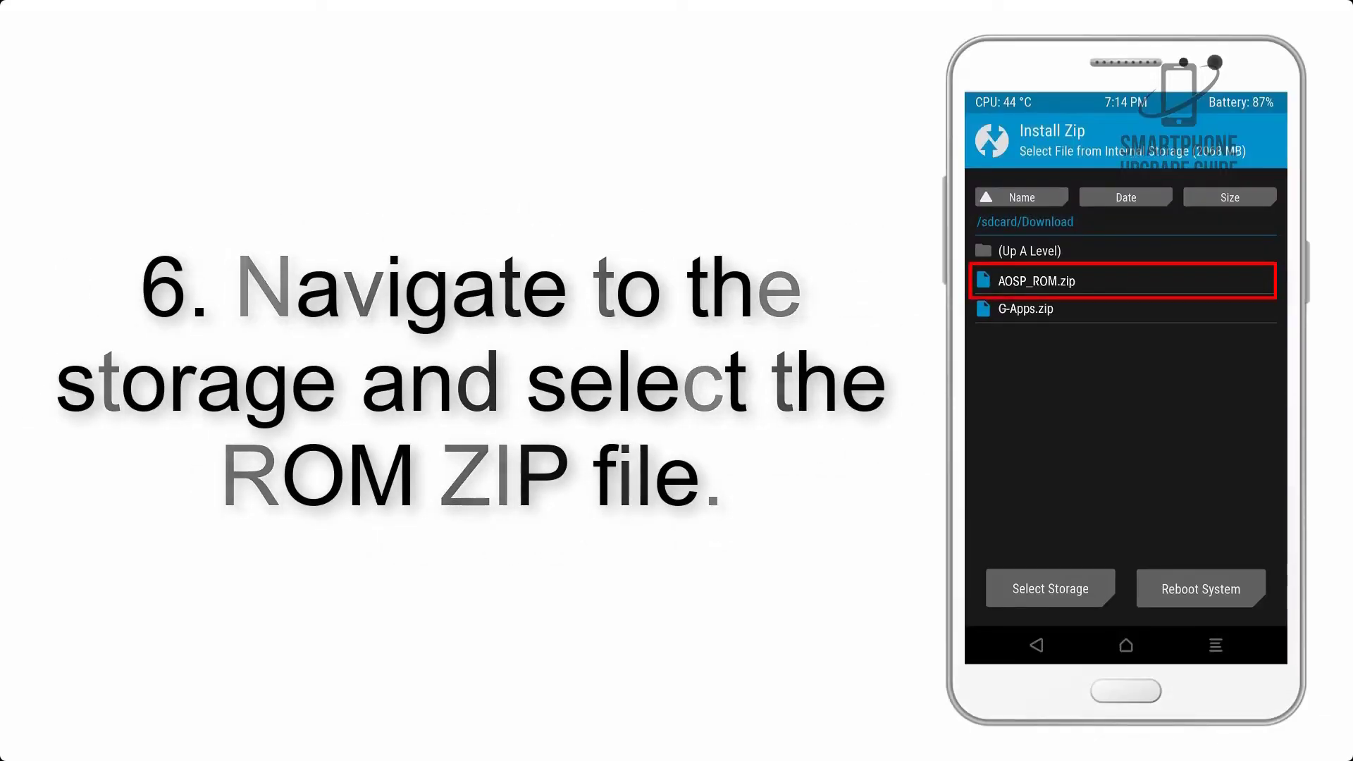
left_click(1123, 281)
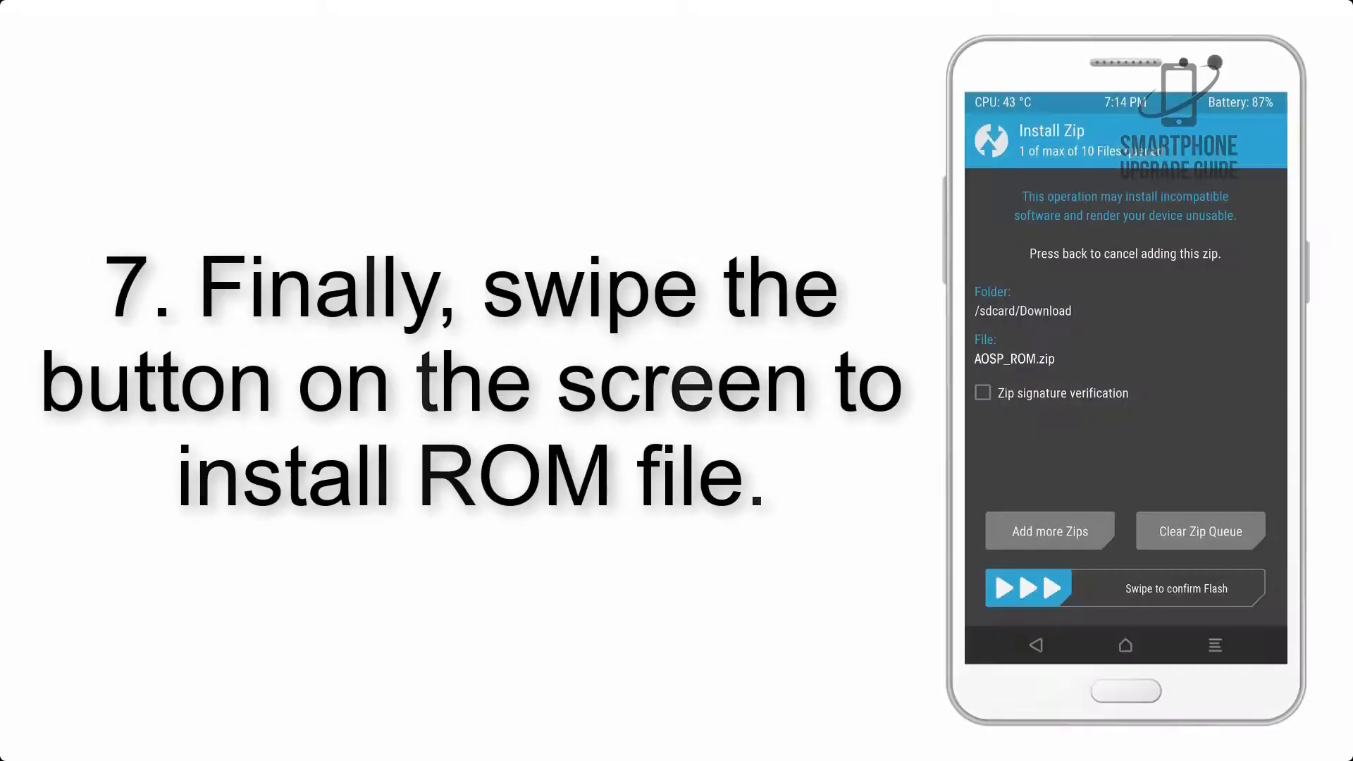